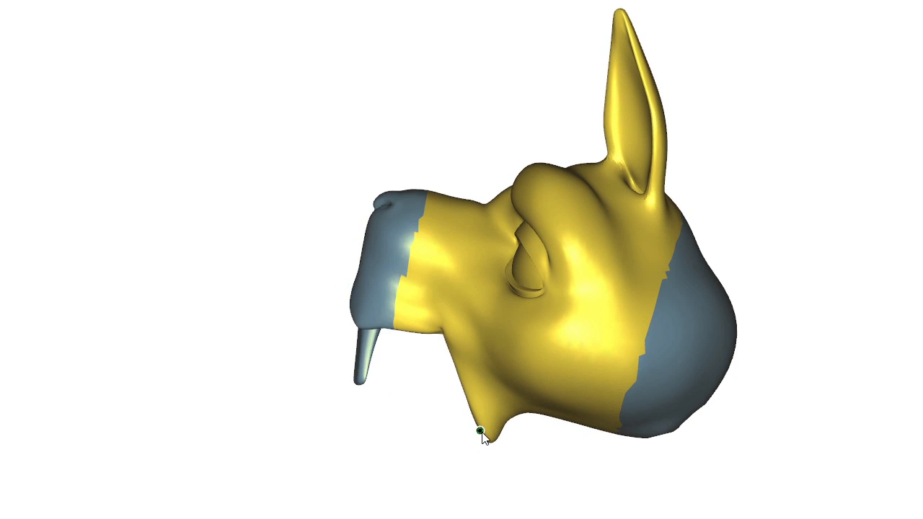
- Drag the chin point handle down to reshape the jaw, keeping grey regions fixed
{"action": "left_click_drag", "start_coordinate": [482, 431], "coordinate": [445, 490]}
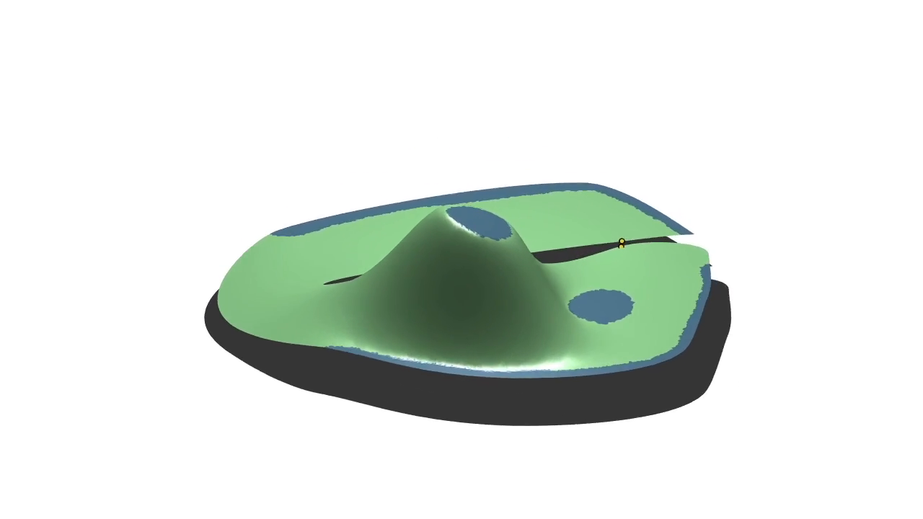
- Pull the patch's top handle region to raise a smooth bump in the green surface
{"action": "left_click_drag", "start_coordinate": [621, 241], "coordinate": [375, 299]}
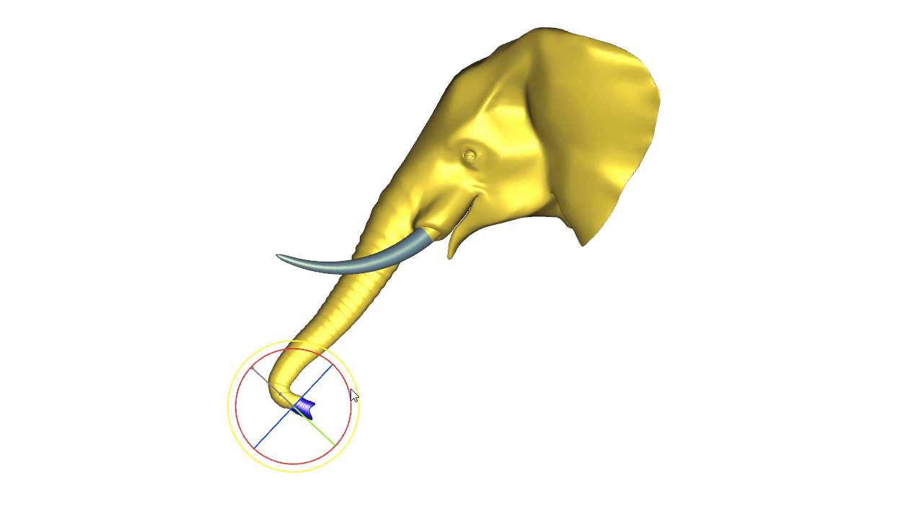
- Swing the elephant's trunk tip forward and upward with the rotation gizmo handle
{"action": "left_click_drag", "start_coordinate": [309, 403], "coordinate": [248, 280]}
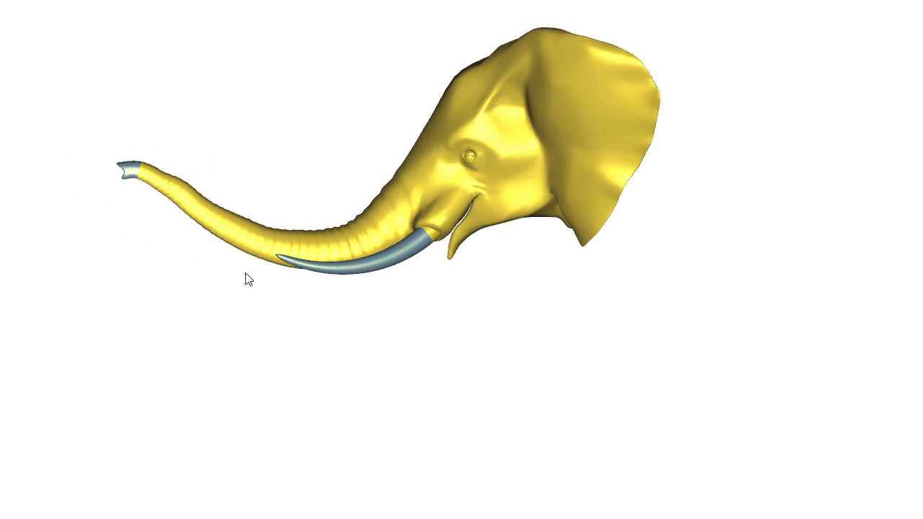